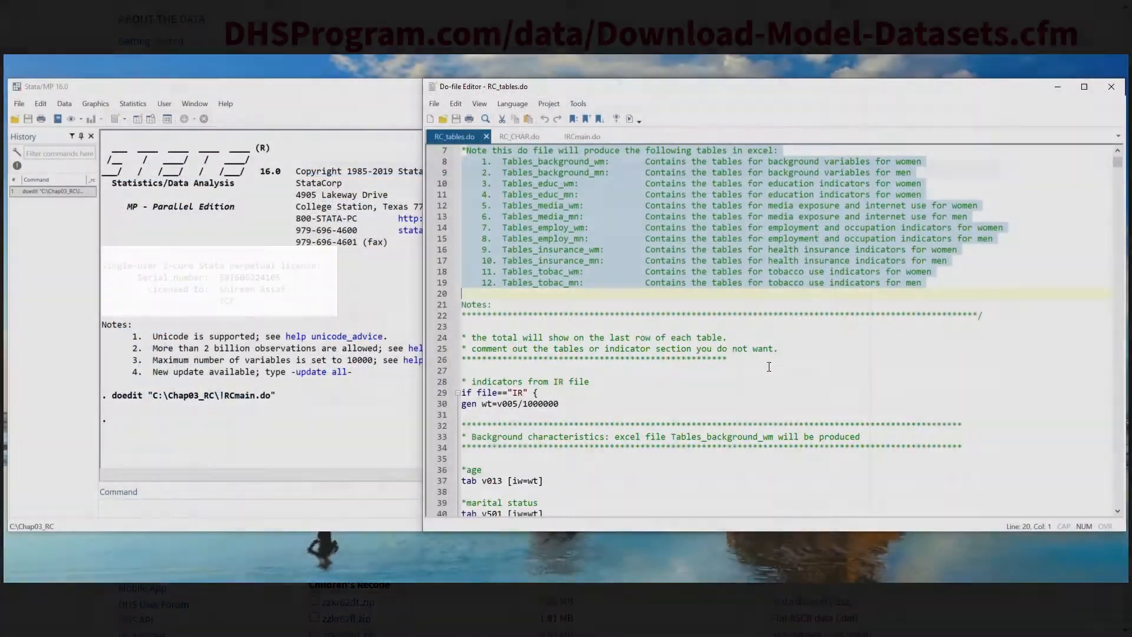
Step: Switch the Do-file Editor to the !RCmain.do tab
{"action": "left_click", "coordinate": [582, 136]}
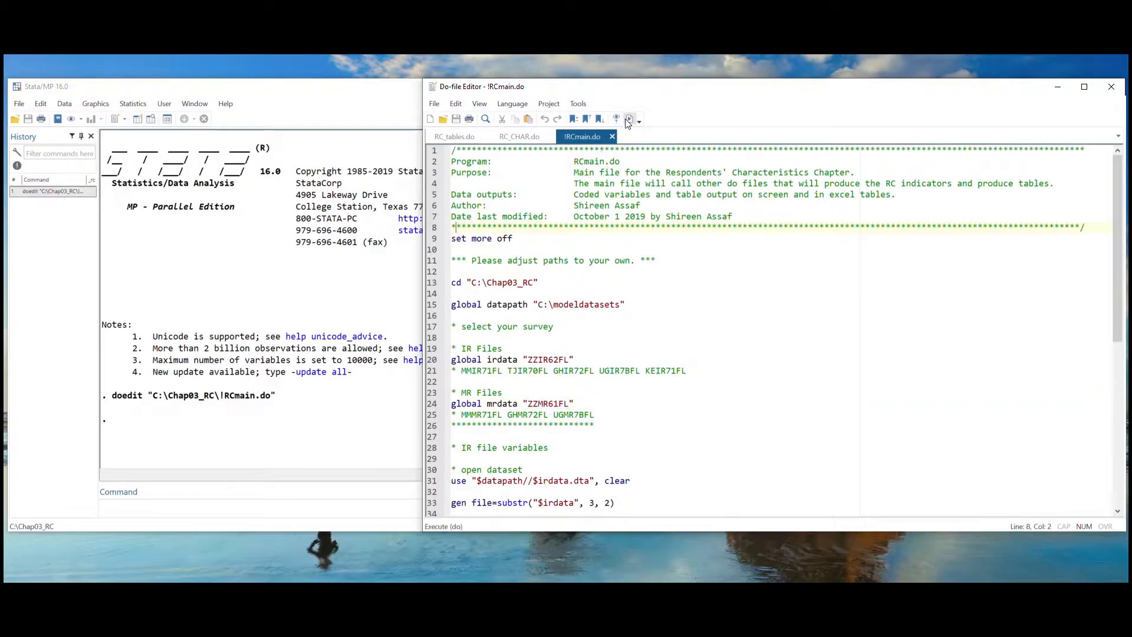
{"action": "mouse_move", "coordinate": [629, 119]}
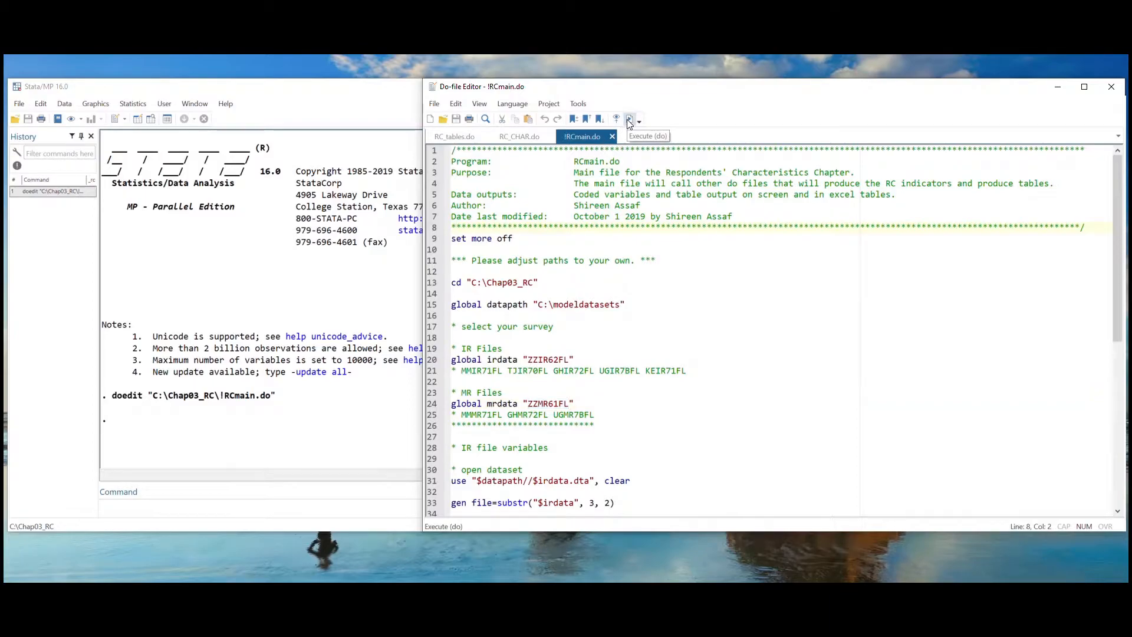
Step: Execute the whole !RCmain.do file to generate the indicator tables
{"action": "left_click", "coordinate": [629, 119]}
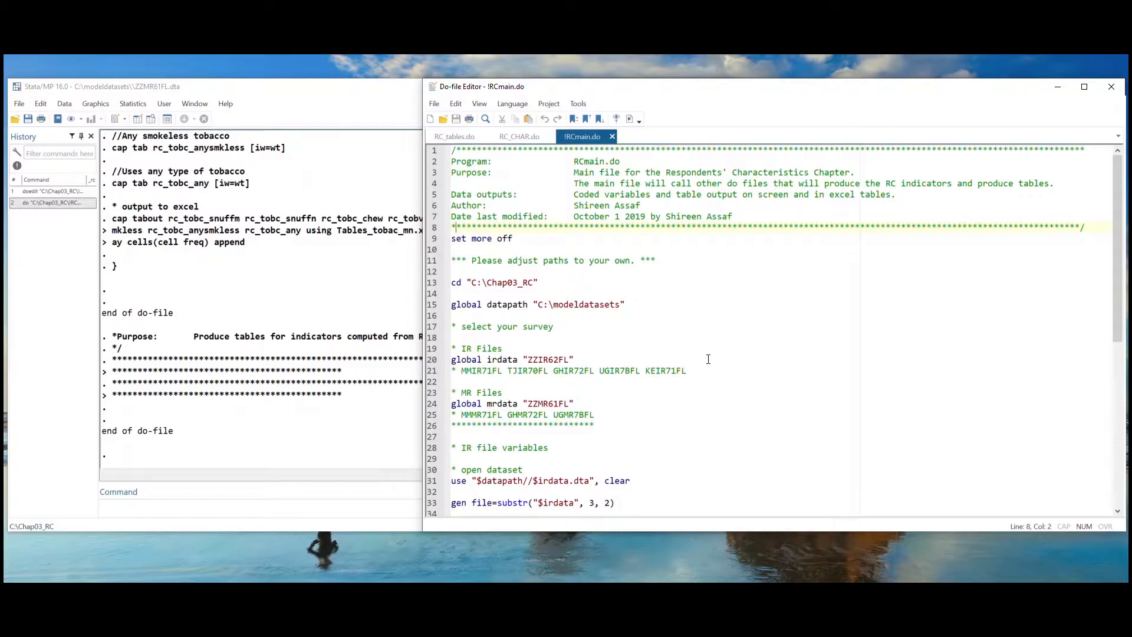
{"action": "mouse_move", "coordinate": [314, 570]}
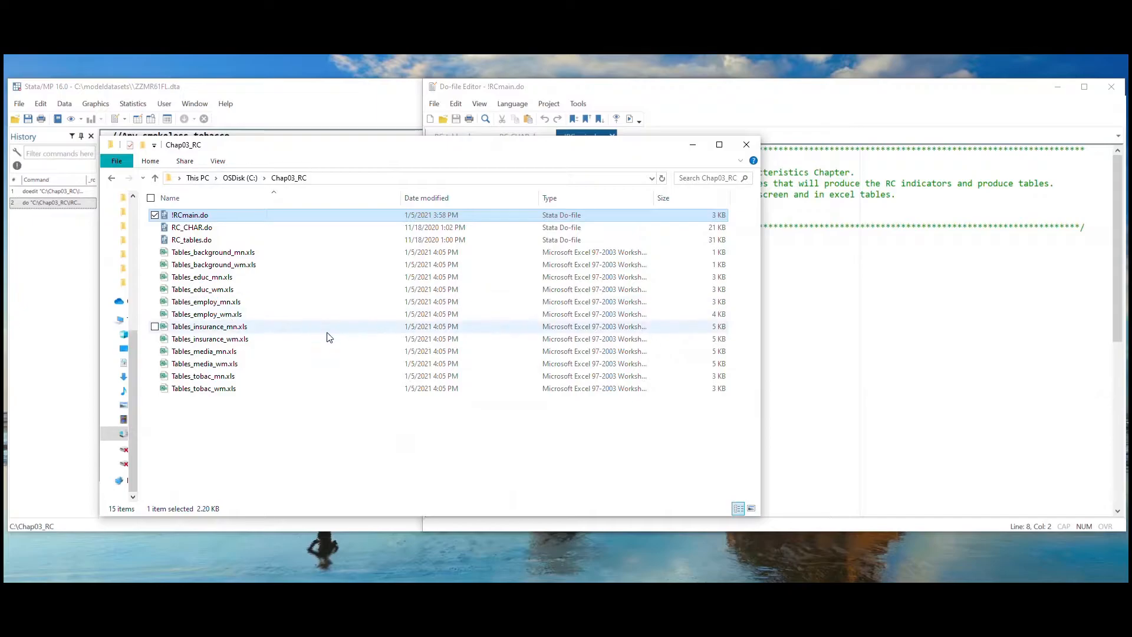
{"action": "mouse_move", "coordinate": [309, 339]}
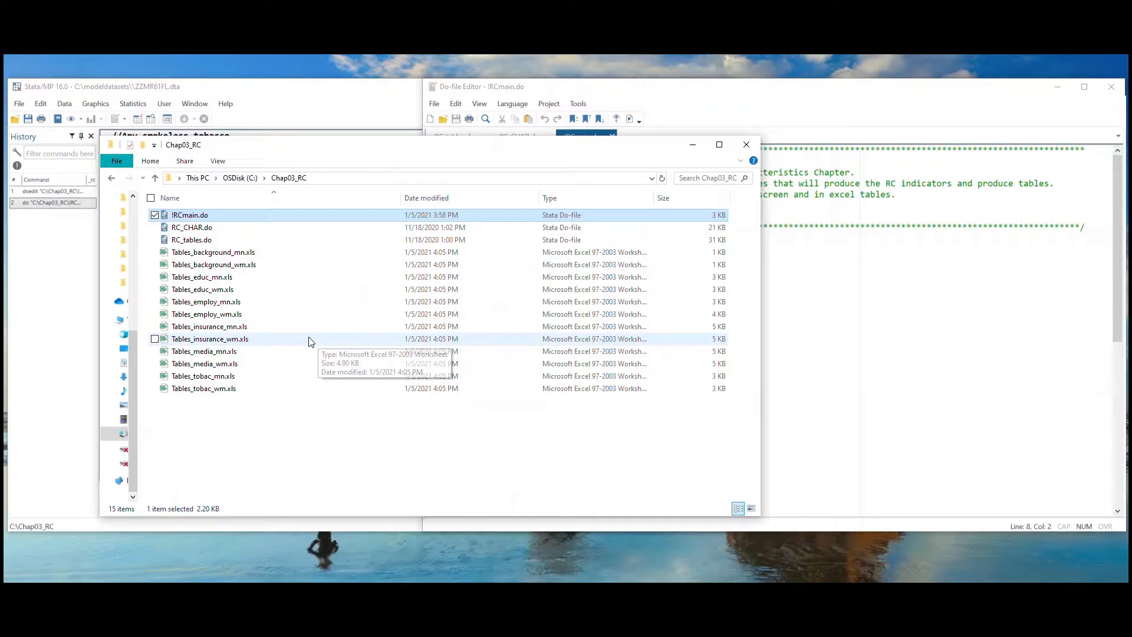
Step: Open Tables_insurance_wm.xls from the Chap03_RC folder
{"action": "double_click", "coordinate": [210, 339]}
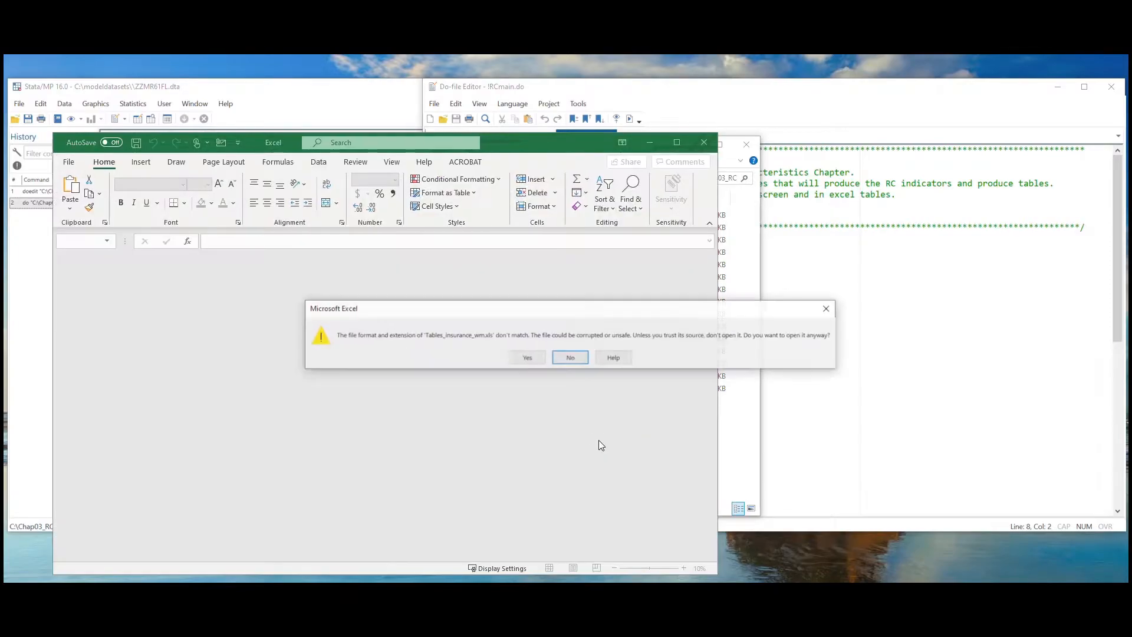
Step: Accept the format warning and review the age and wealth index sections of the insurance table
{"action": "left_click", "coordinate": [527, 357]}
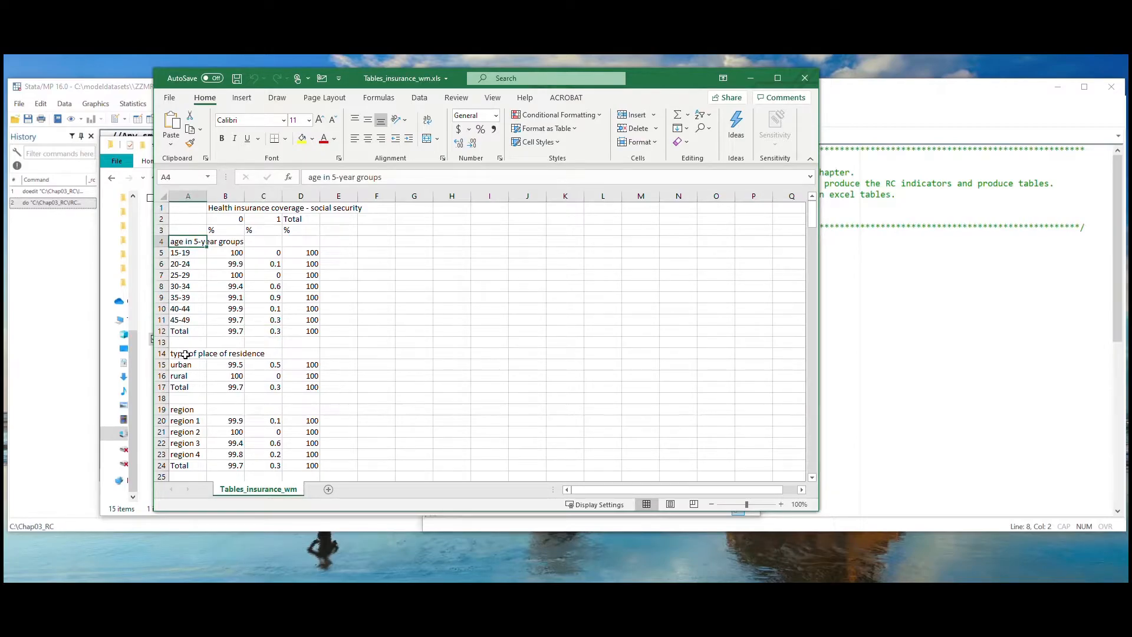
{"action": "left_click", "coordinate": [216, 353]}
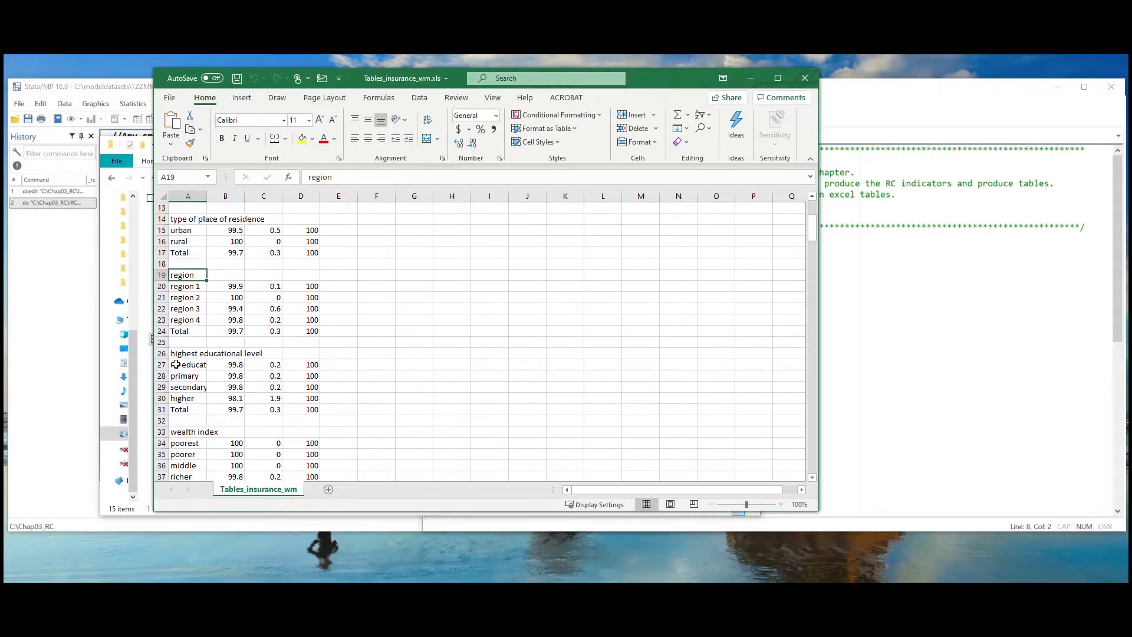
{"action": "scroll", "scroll_direction": "down", "scroll_amount": 3}
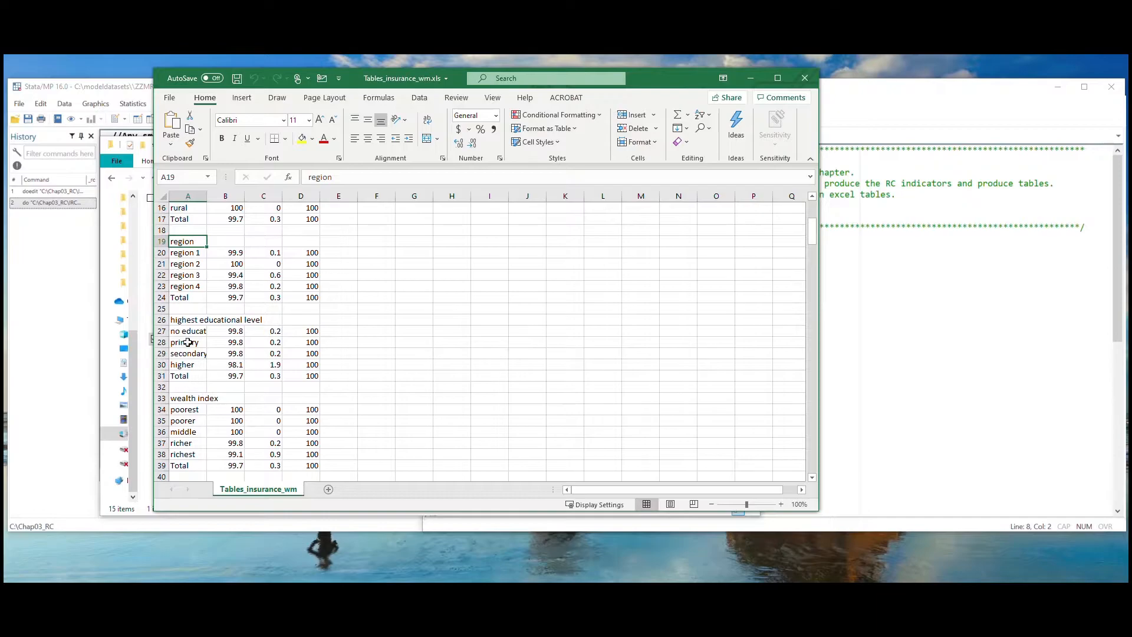
{"action": "left_click", "coordinate": [193, 398]}
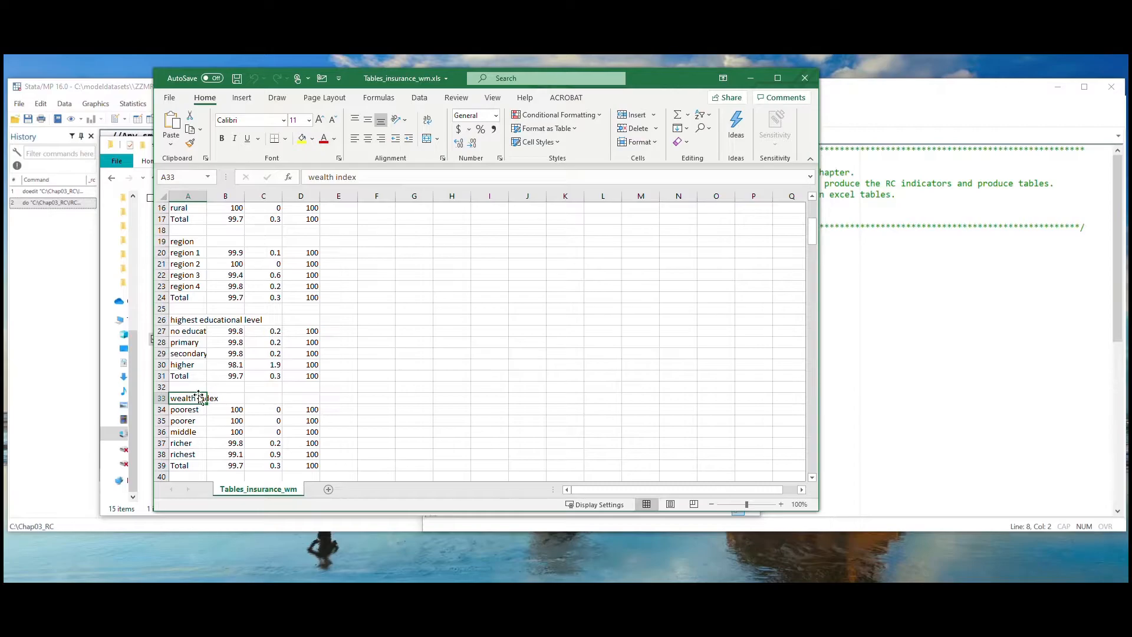
{"action": "mouse_move", "coordinate": [280, 379]}
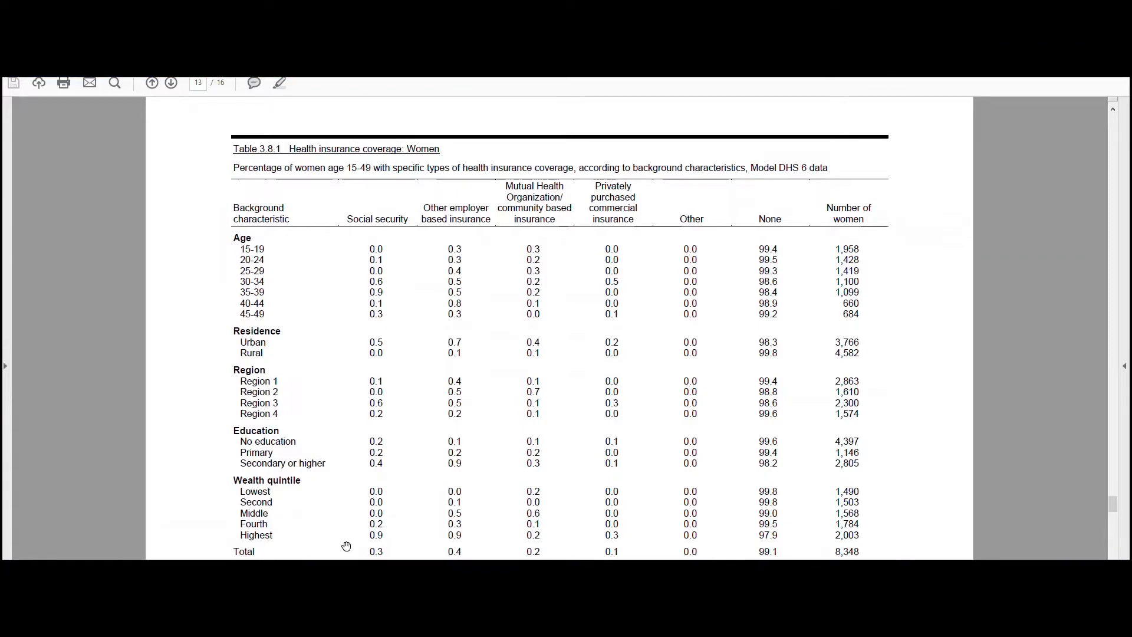
{"action": "mouse_move", "coordinate": [353, 547]}
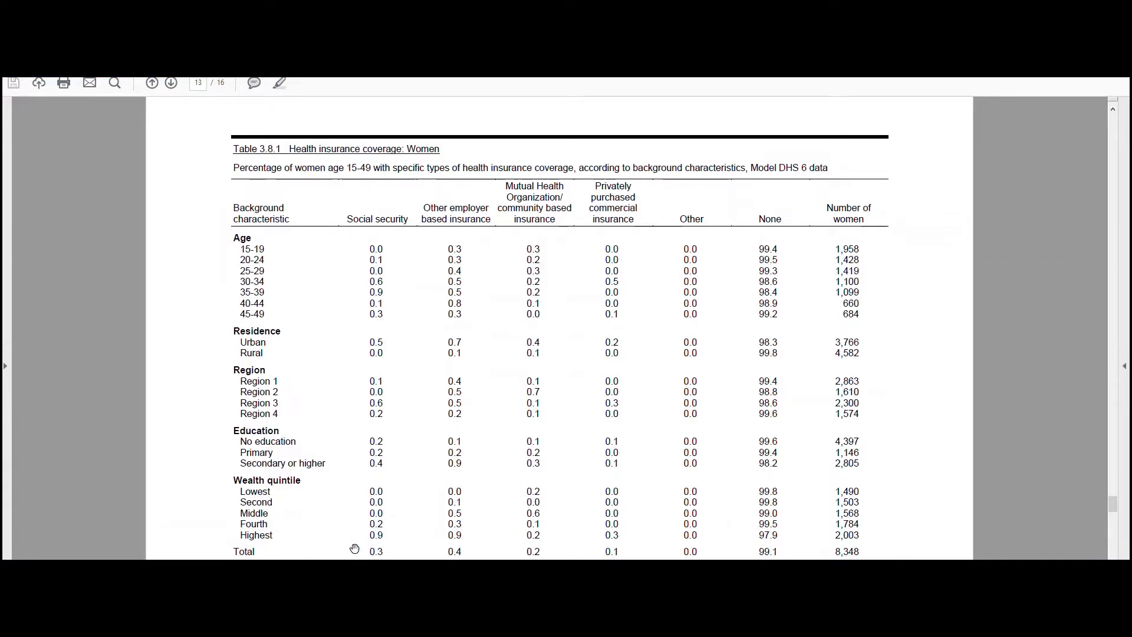
{"action": "mouse_move", "coordinate": [358, 549]}
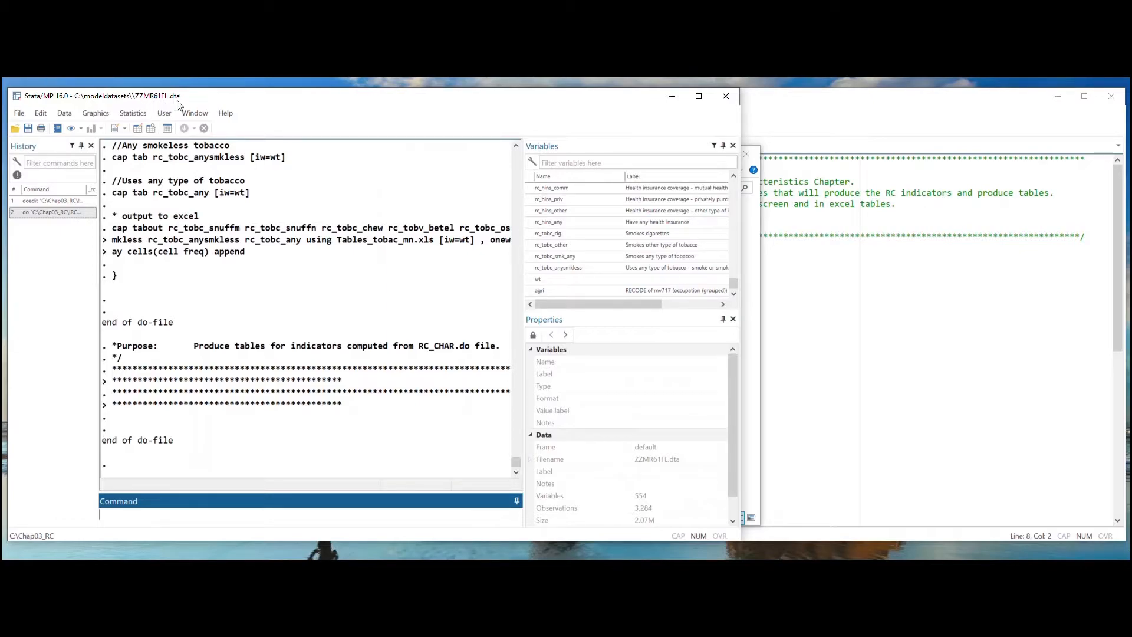
{"action": "mouse_move", "coordinate": [642, 206]}
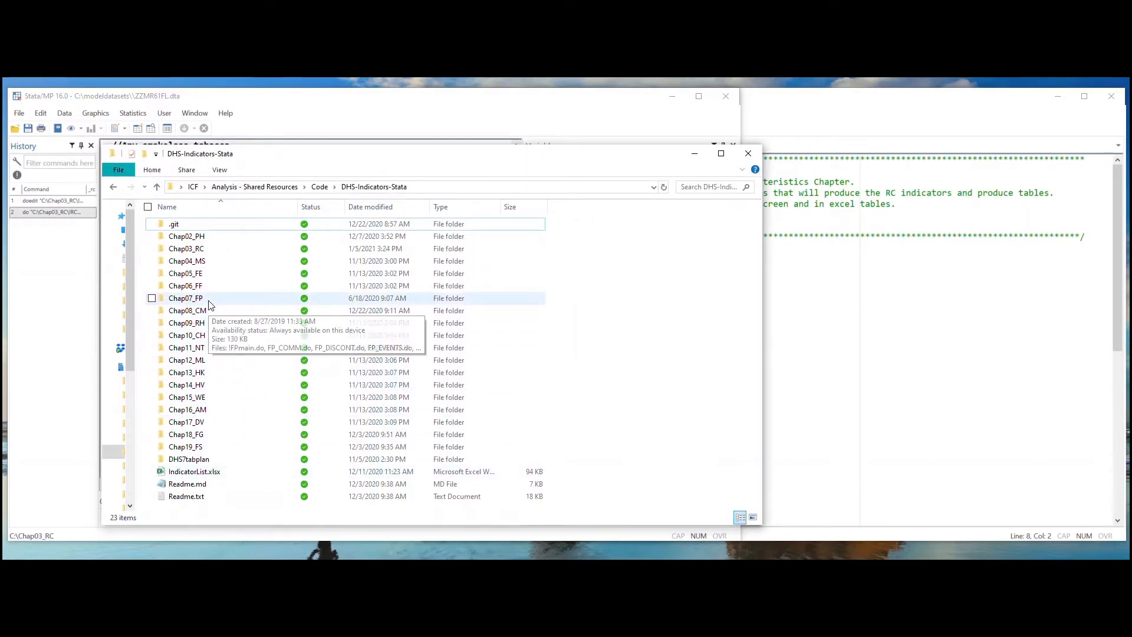
Step: Open the Chap07_FP folder in DHS-Indicators-Stata
{"action": "double_click", "coordinate": [184, 299]}
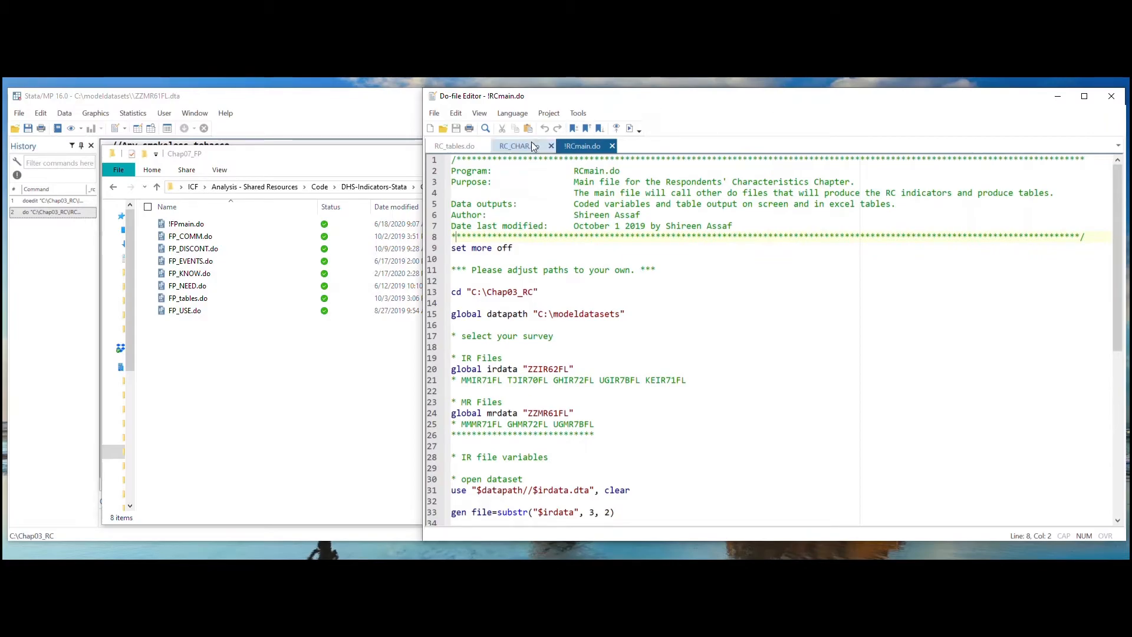
{"action": "mouse_move", "coordinate": [518, 146]}
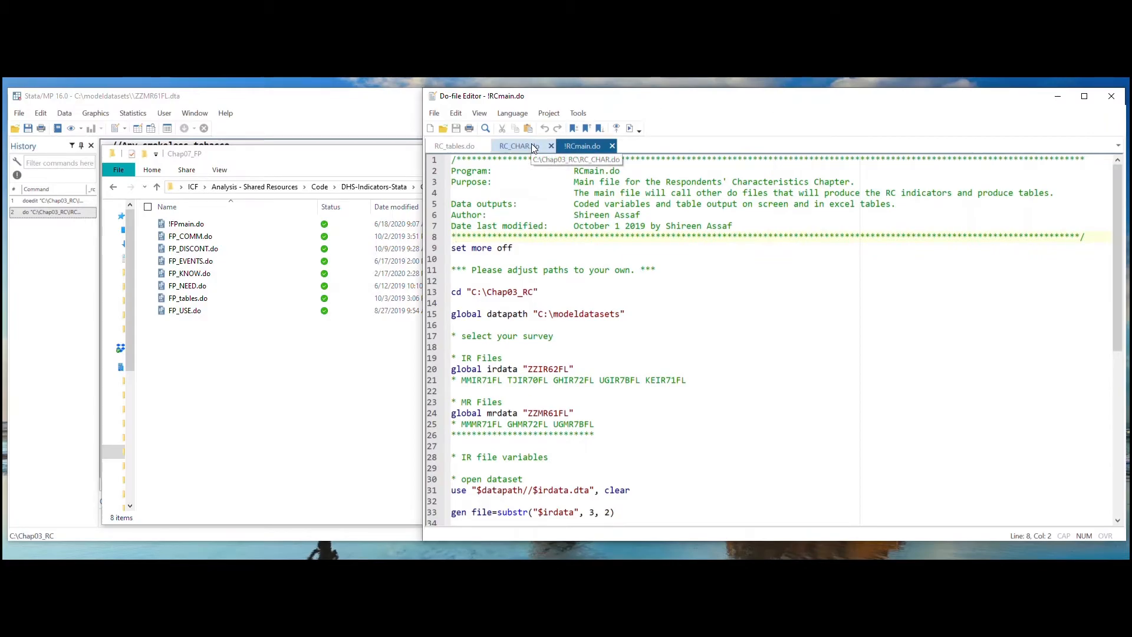
Step: Switch to RC_CHAR.do and scroll through its purpose header and created variables
{"action": "left_click", "coordinate": [518, 146]}
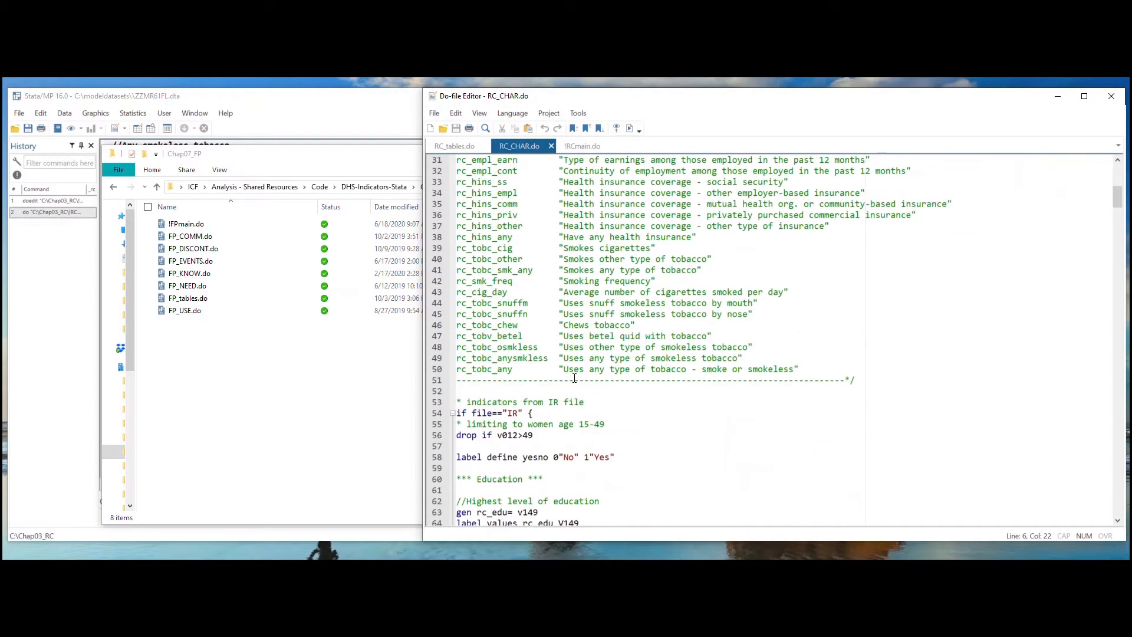
{"action": "scroll", "scroll_direction": "down", "scroll_amount": 3}
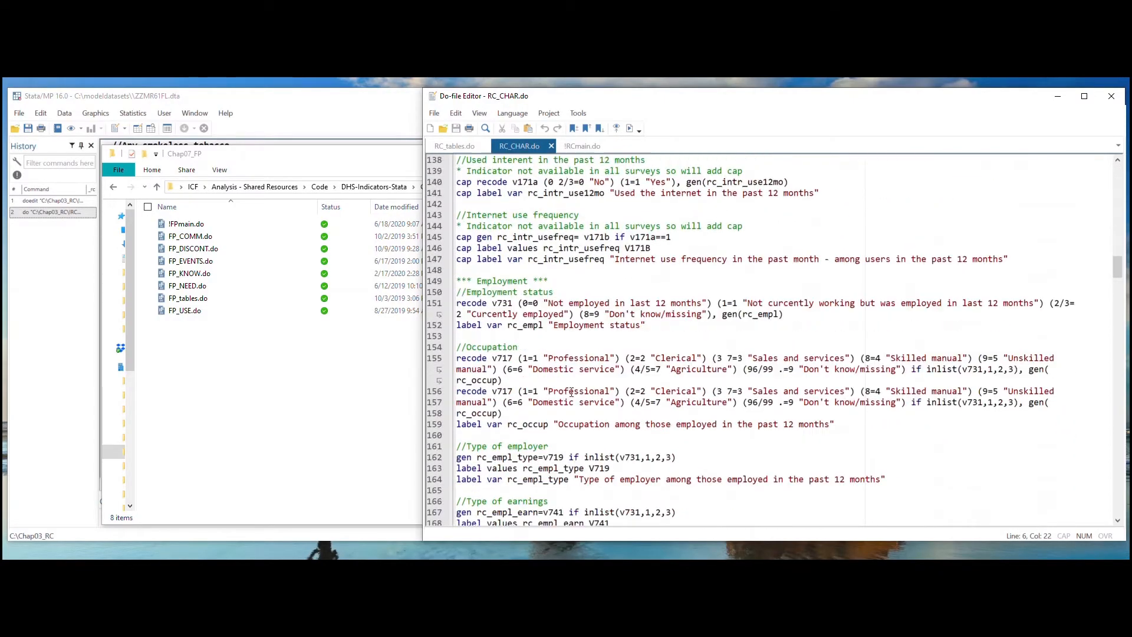
{"action": "scroll", "scroll_direction": "down", "scroll_amount": 3}
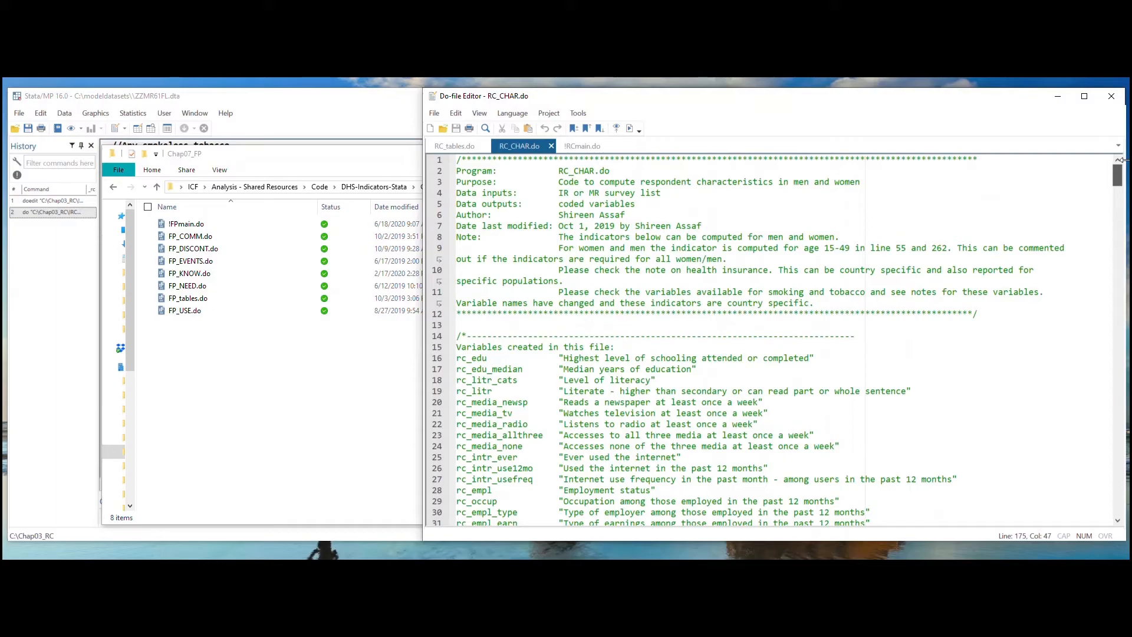
{"action": "mouse_move", "coordinate": [634, 239]}
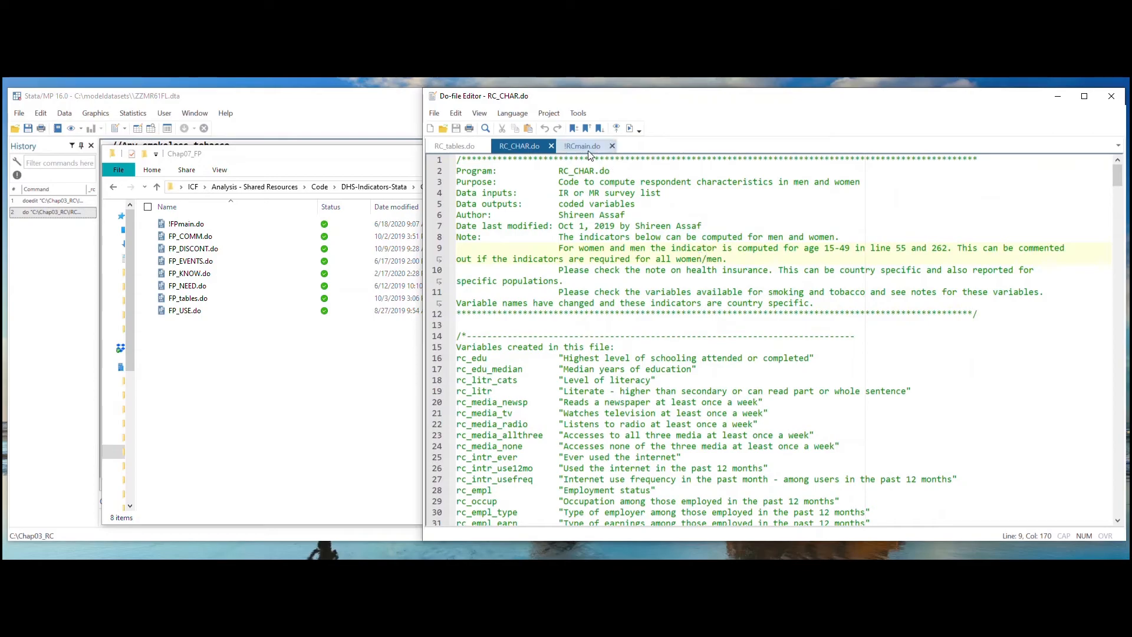
Step: Scroll !RCmain.do to the women's and men's RC_CHAR.do and RC_tables.do calls
{"action": "left_click", "coordinate": [582, 145]}
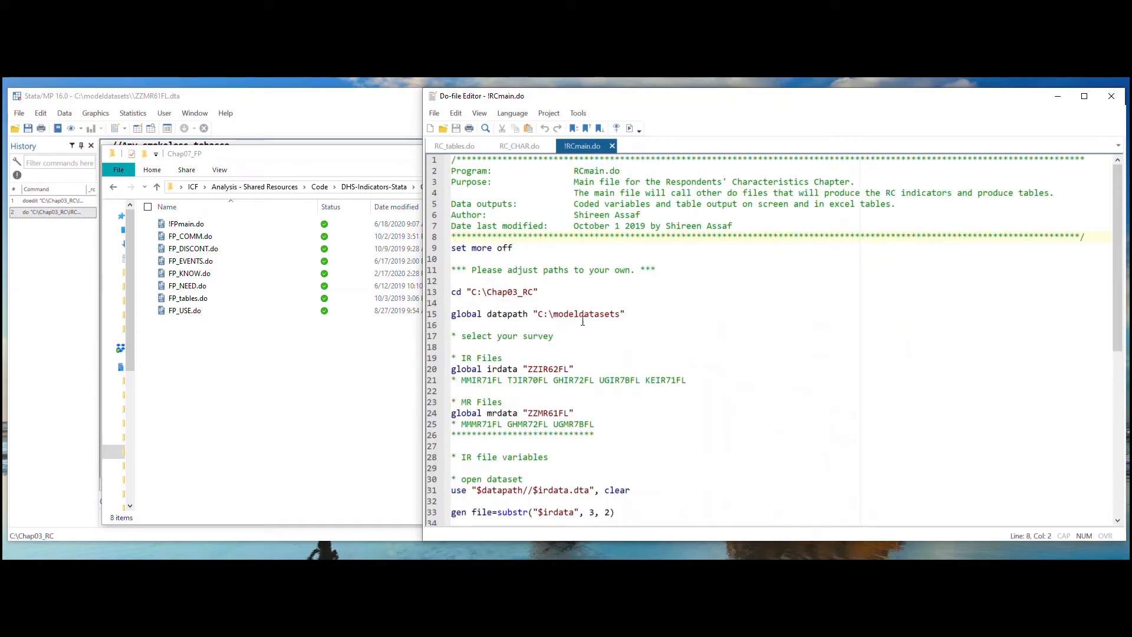
{"action": "scroll", "scroll_direction": "down", "scroll_amount": 3}
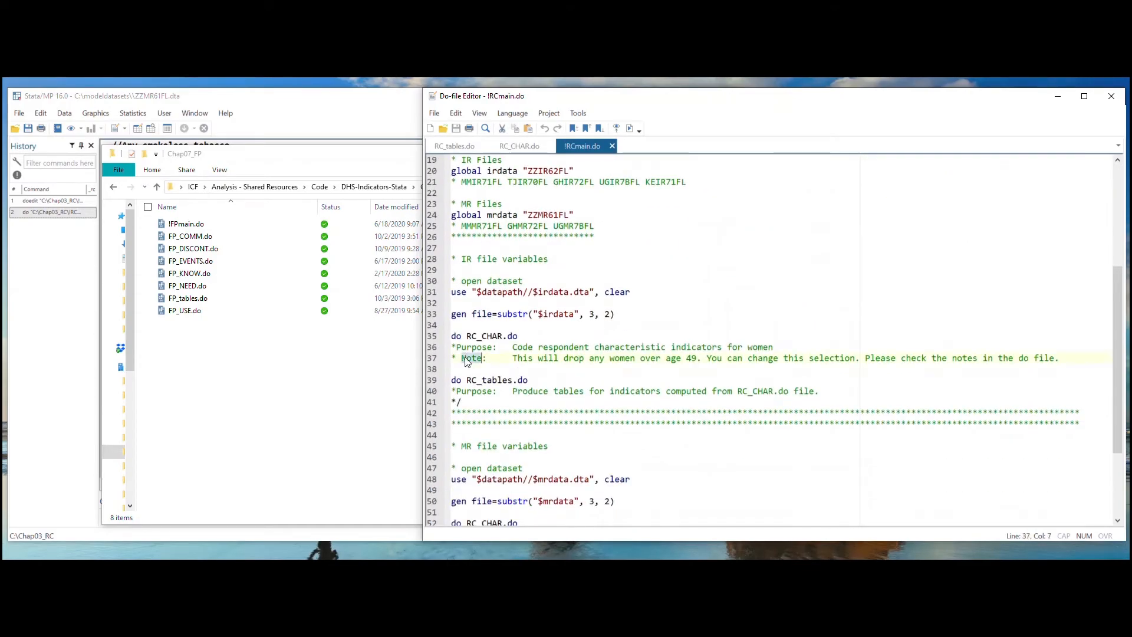
{"action": "scroll", "scroll_direction": "down", "scroll_amount": 3}
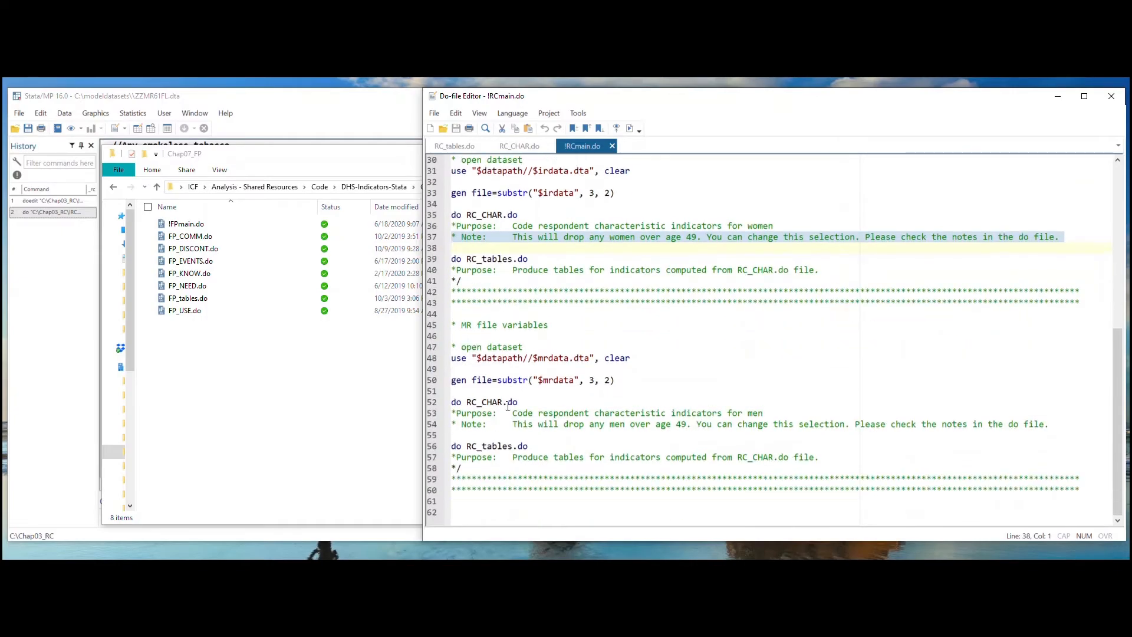